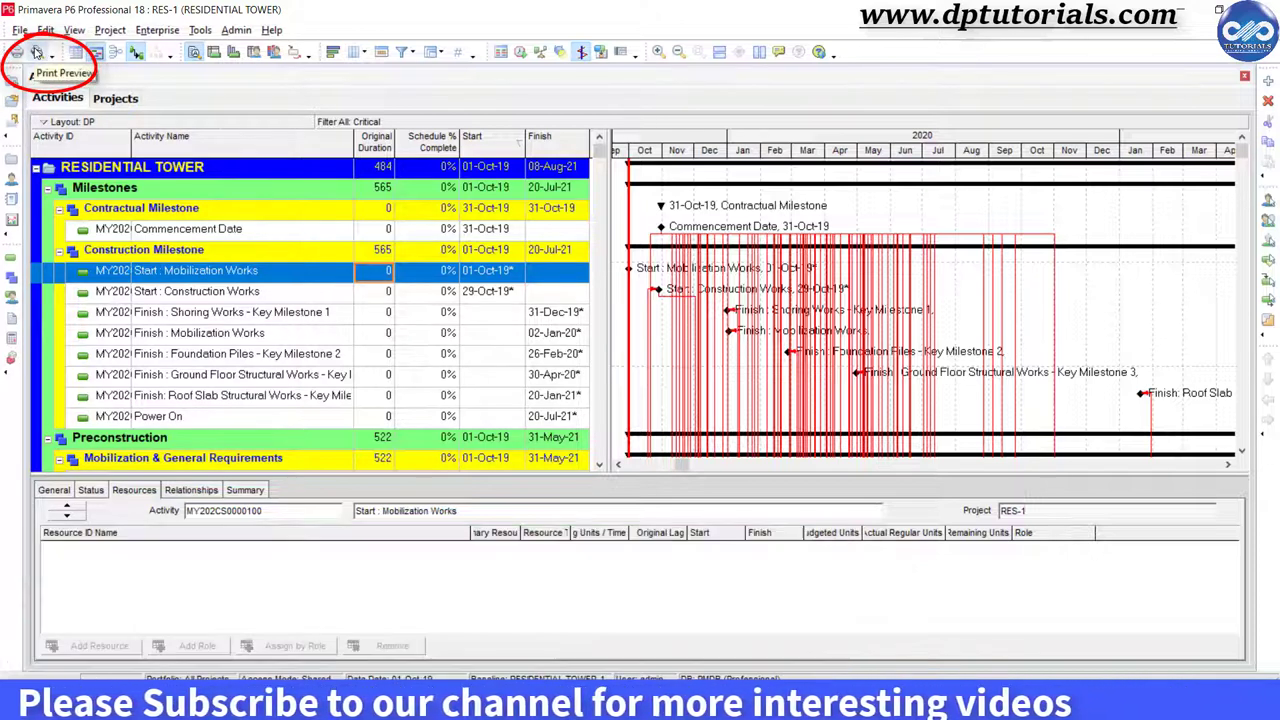
Show the RESIDENTIAL TOWER activity table and Gantt chart in print preview
click(35, 53)
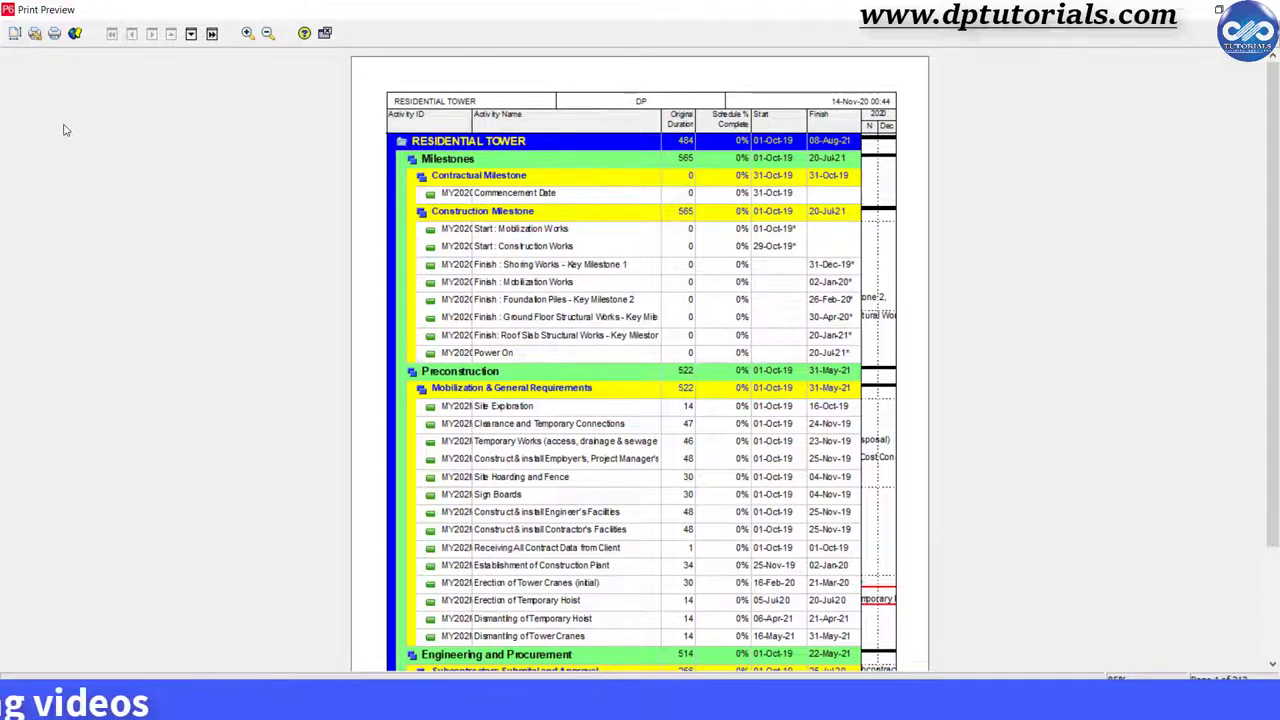
mouse_move(57, 145)
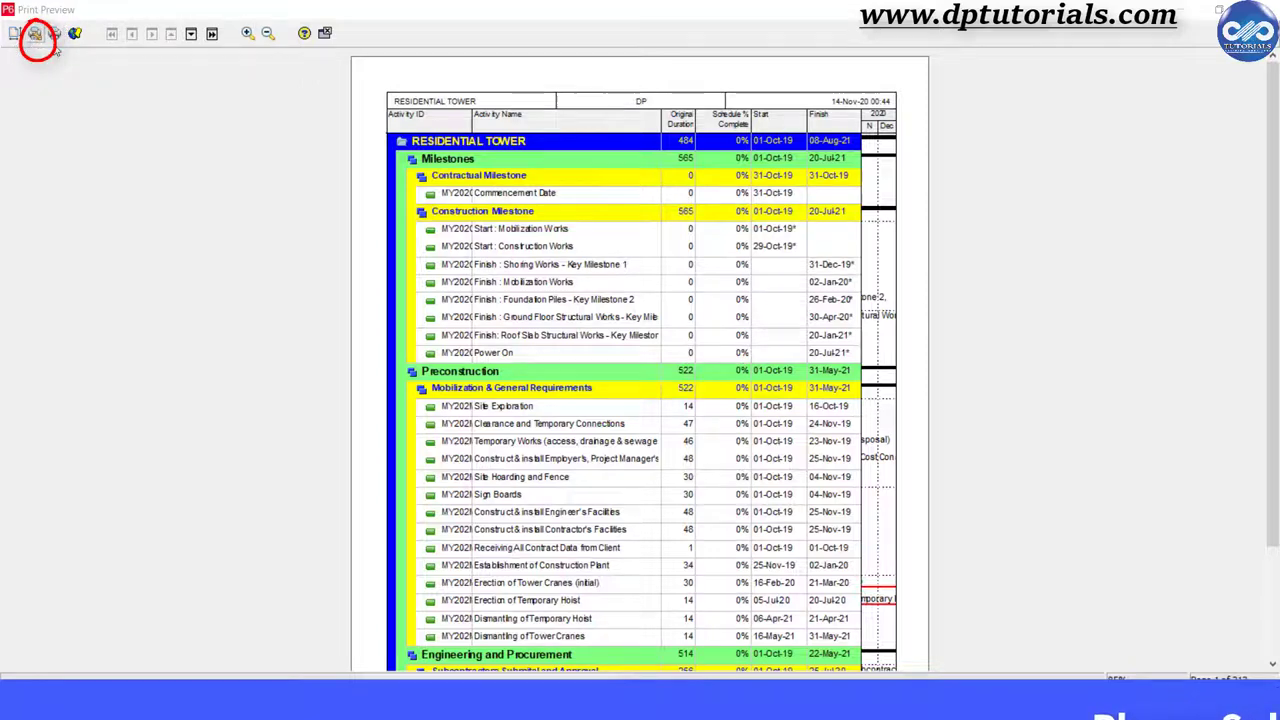
Set the printer to Adobe PDF with 11 x 17 paper
click(35, 33)
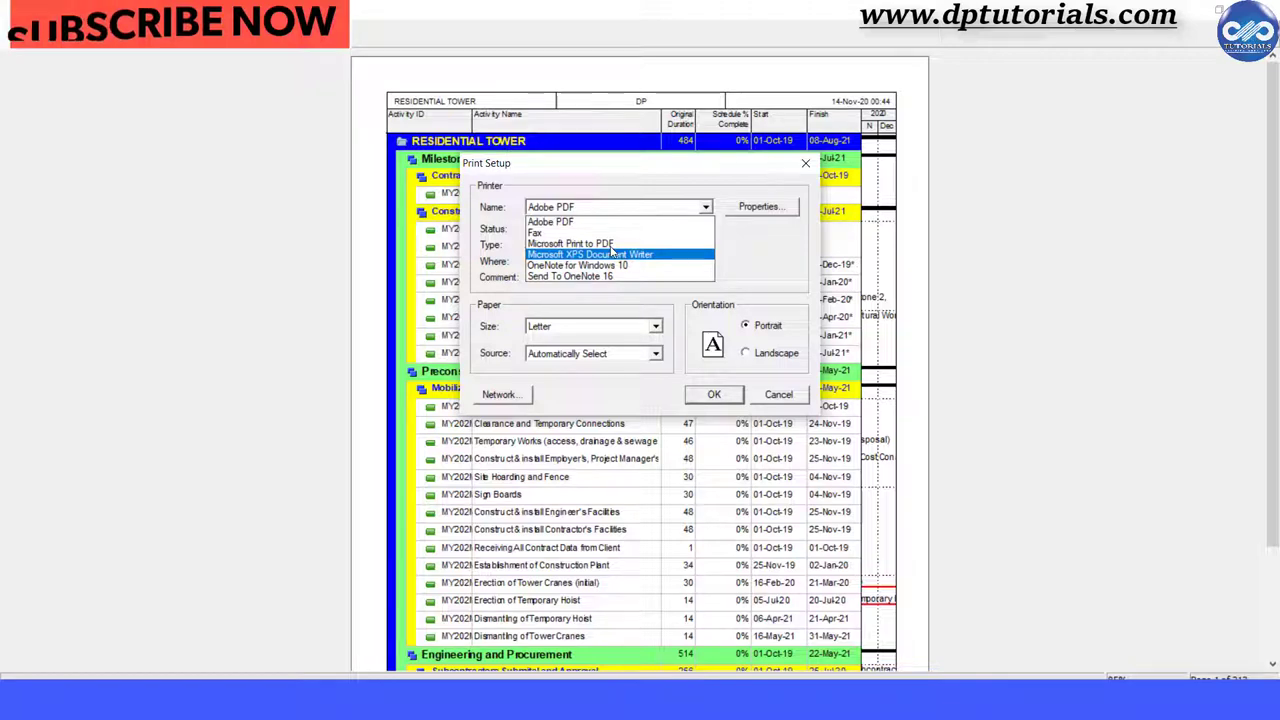
click(551, 221)
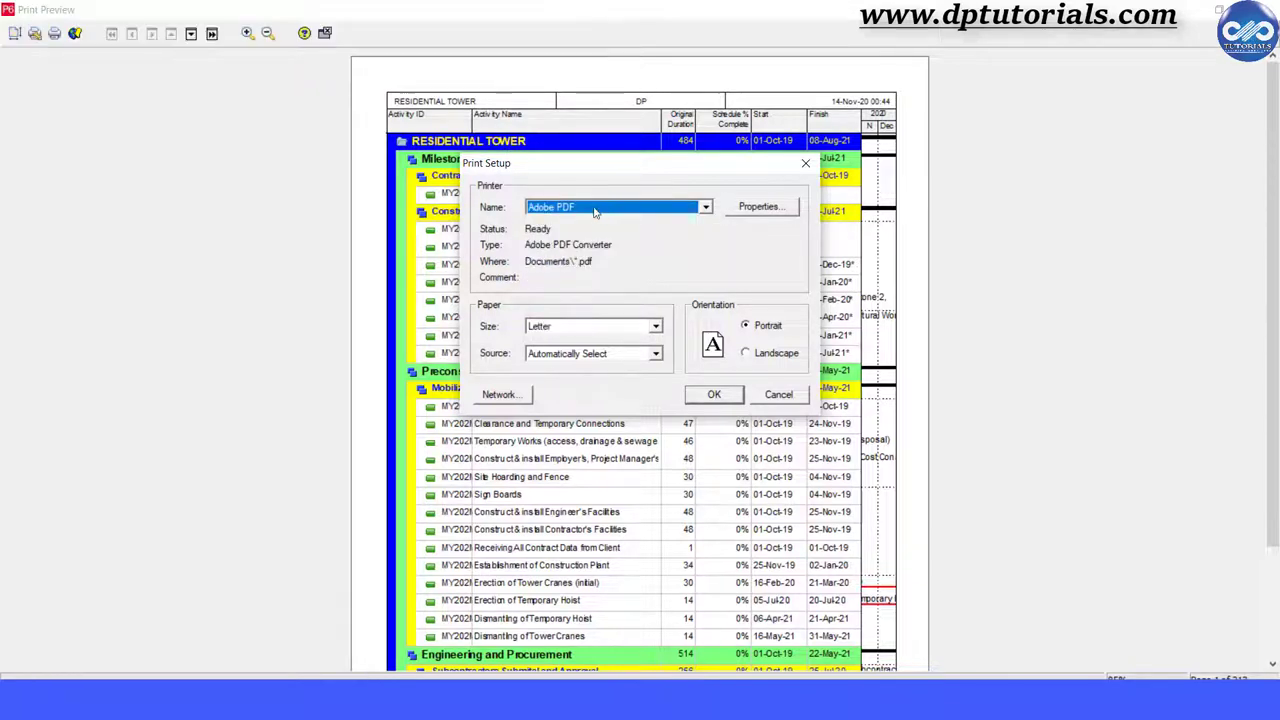
click(656, 326)
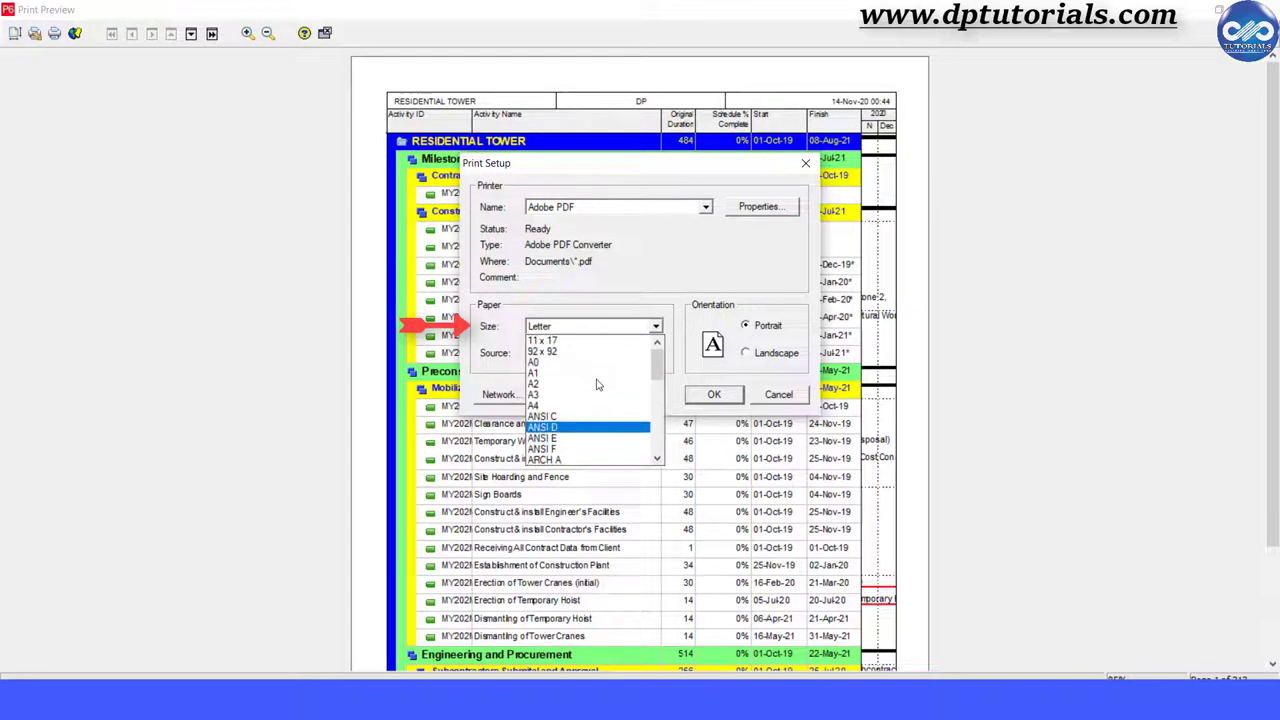
mouse_move(580, 351)
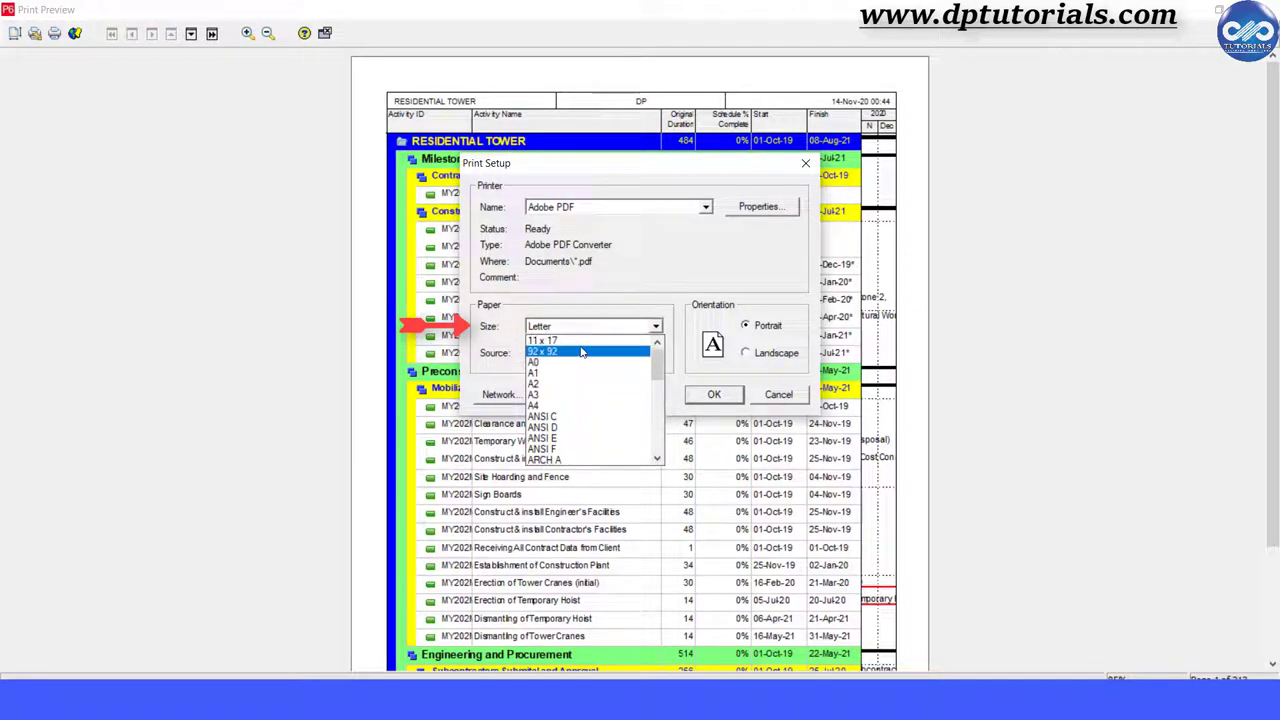
click(543, 340)
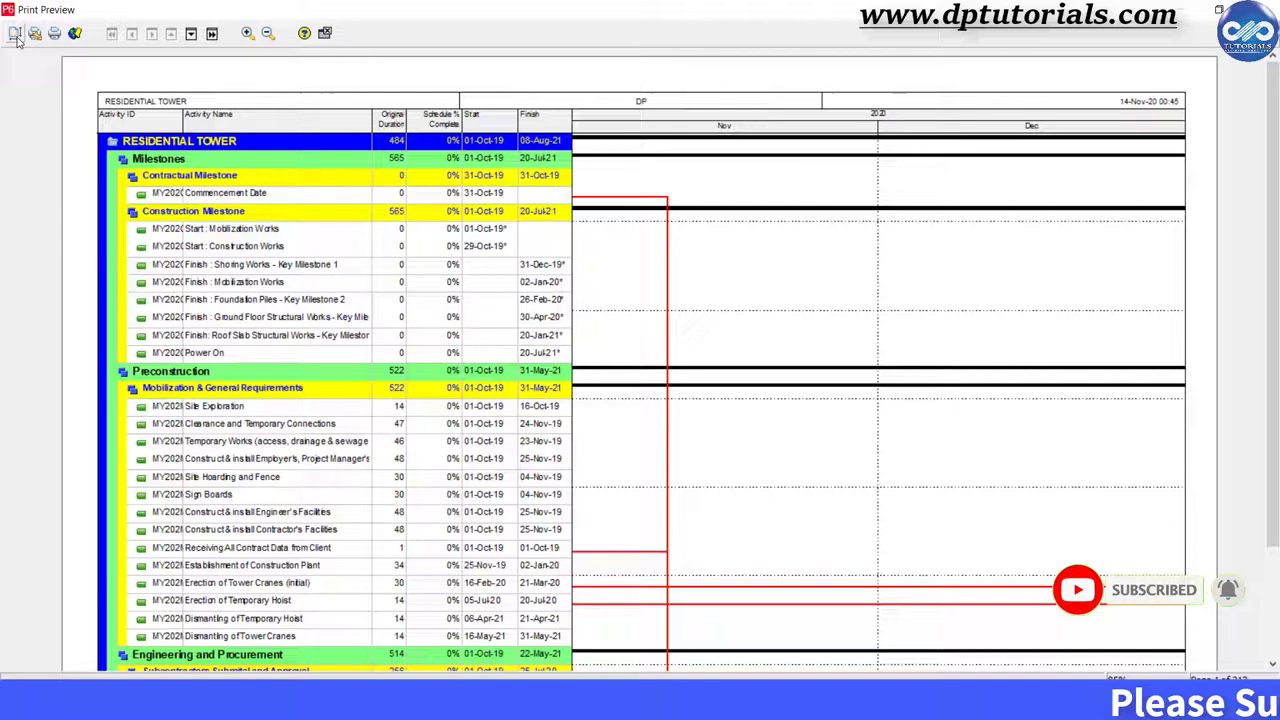
mouse_move(16, 33)
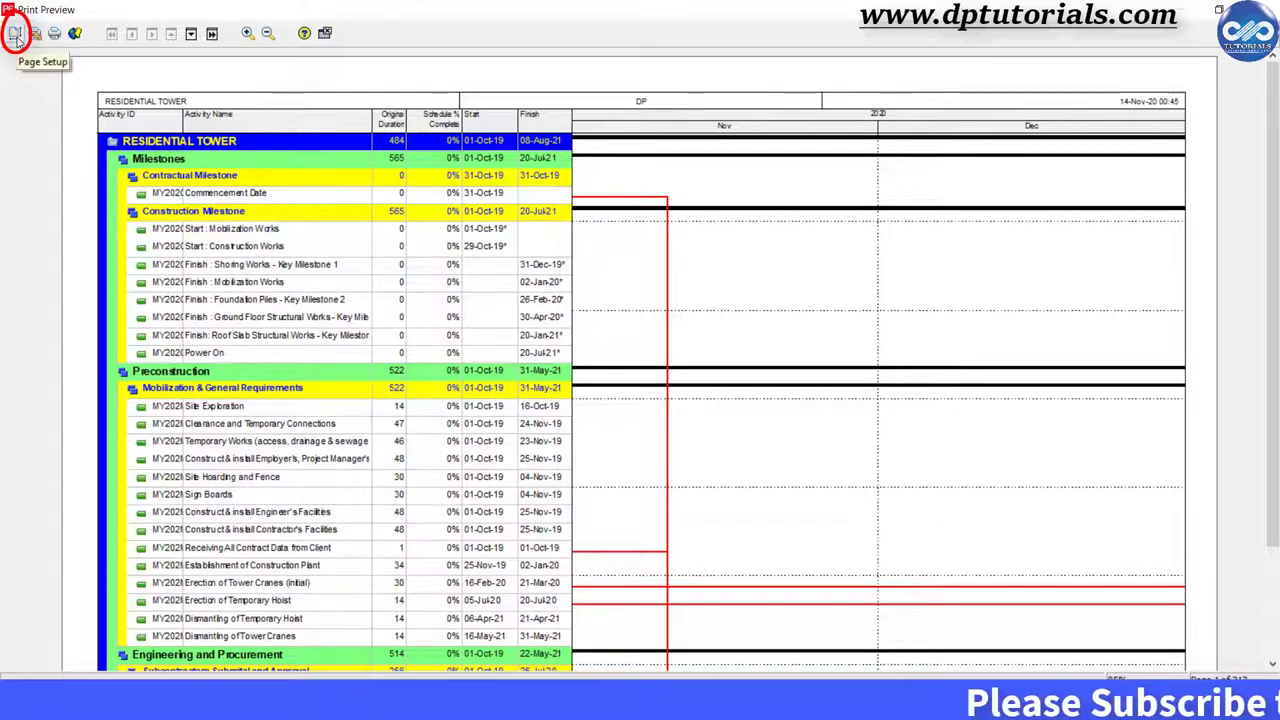
Fit the timescale to one page wide and view the 0.5 margins
click(17, 33)
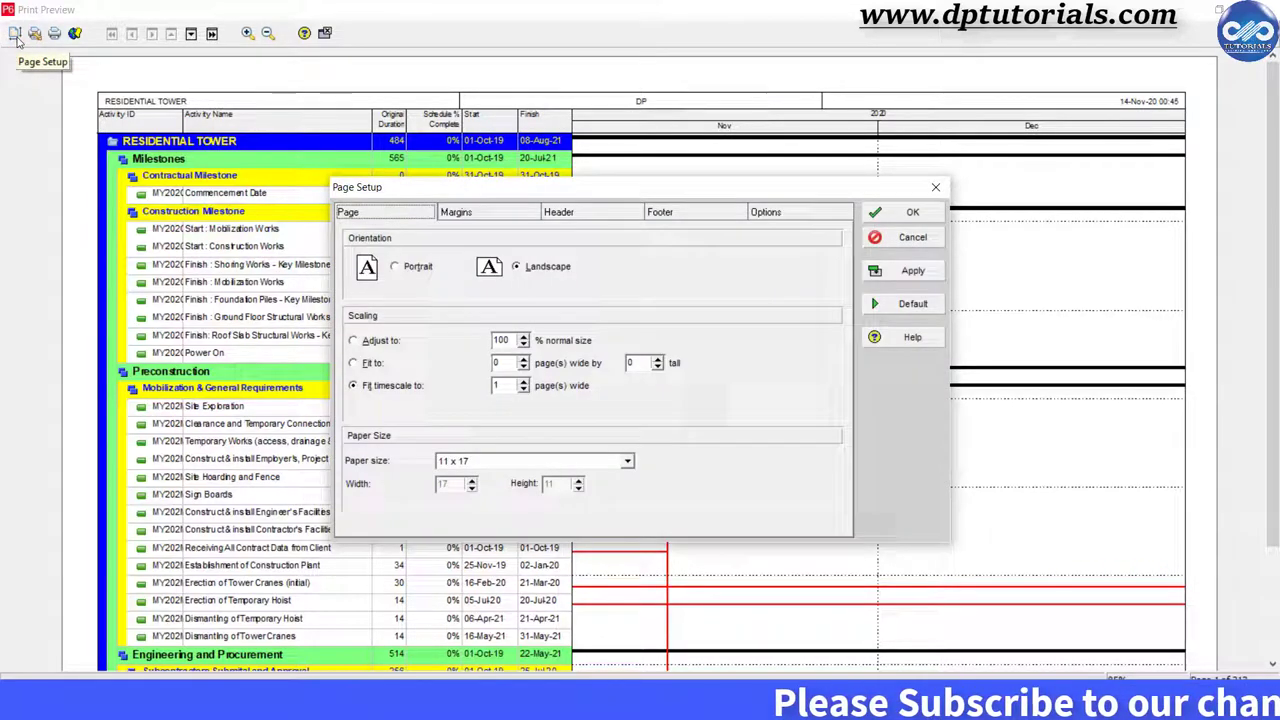
mouse_move(18, 52)
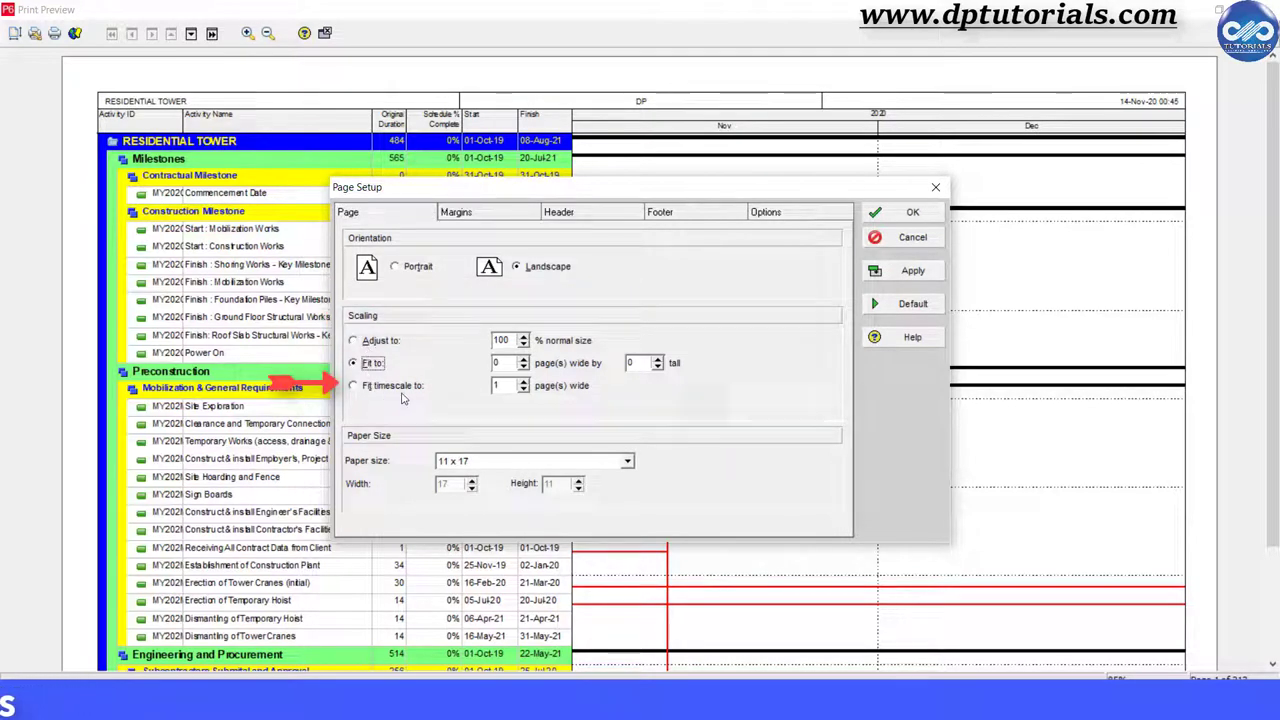
click(353, 385)
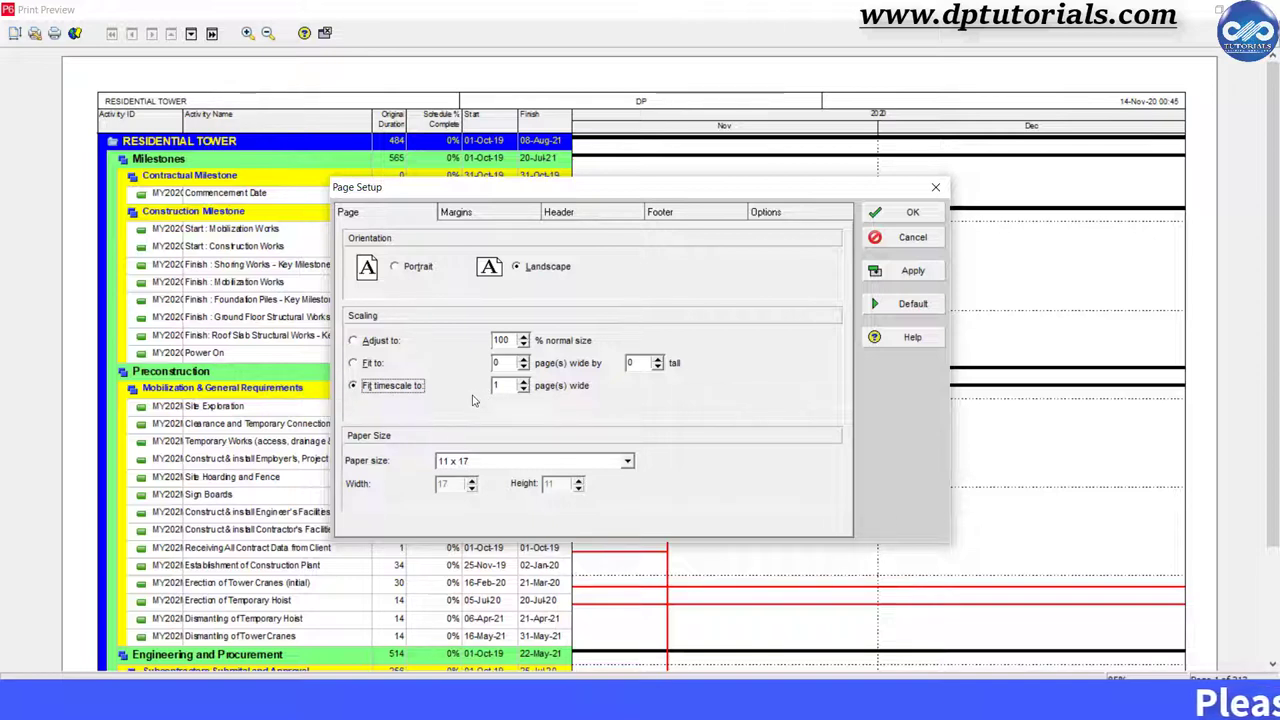
click(456, 211)
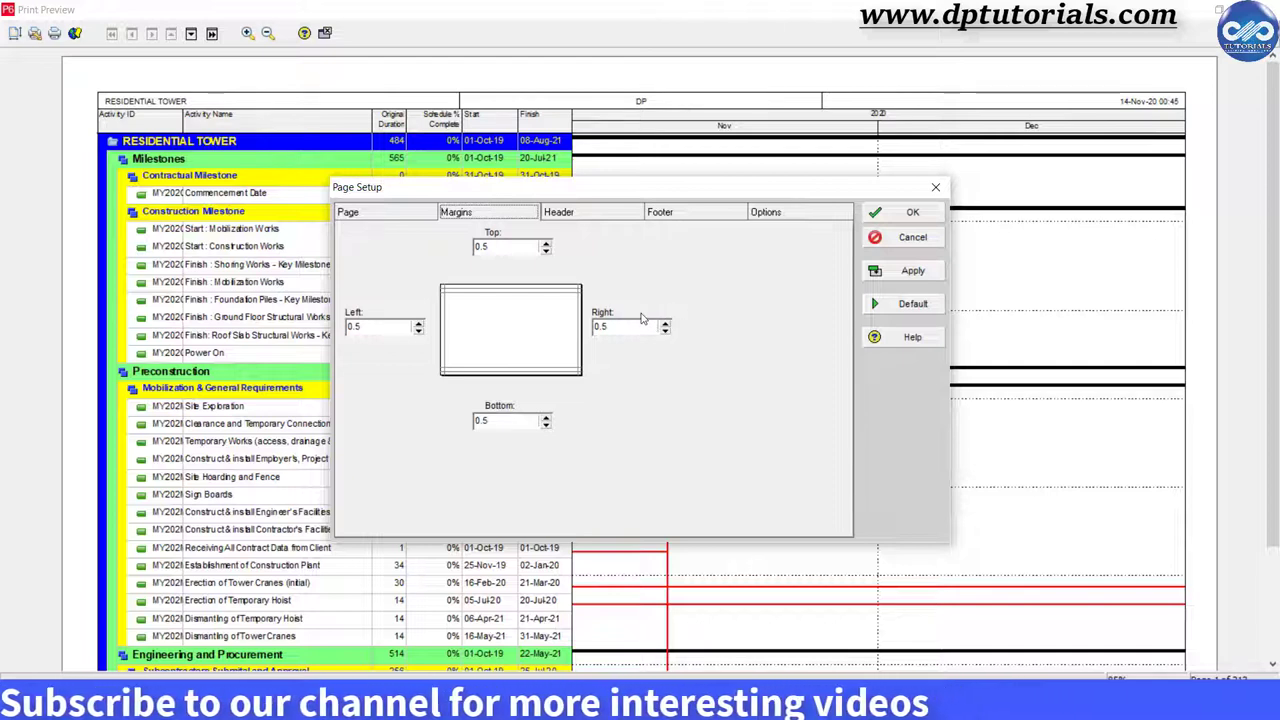
Review the header sections, with [project_name] as Section 1 text
click(559, 211)
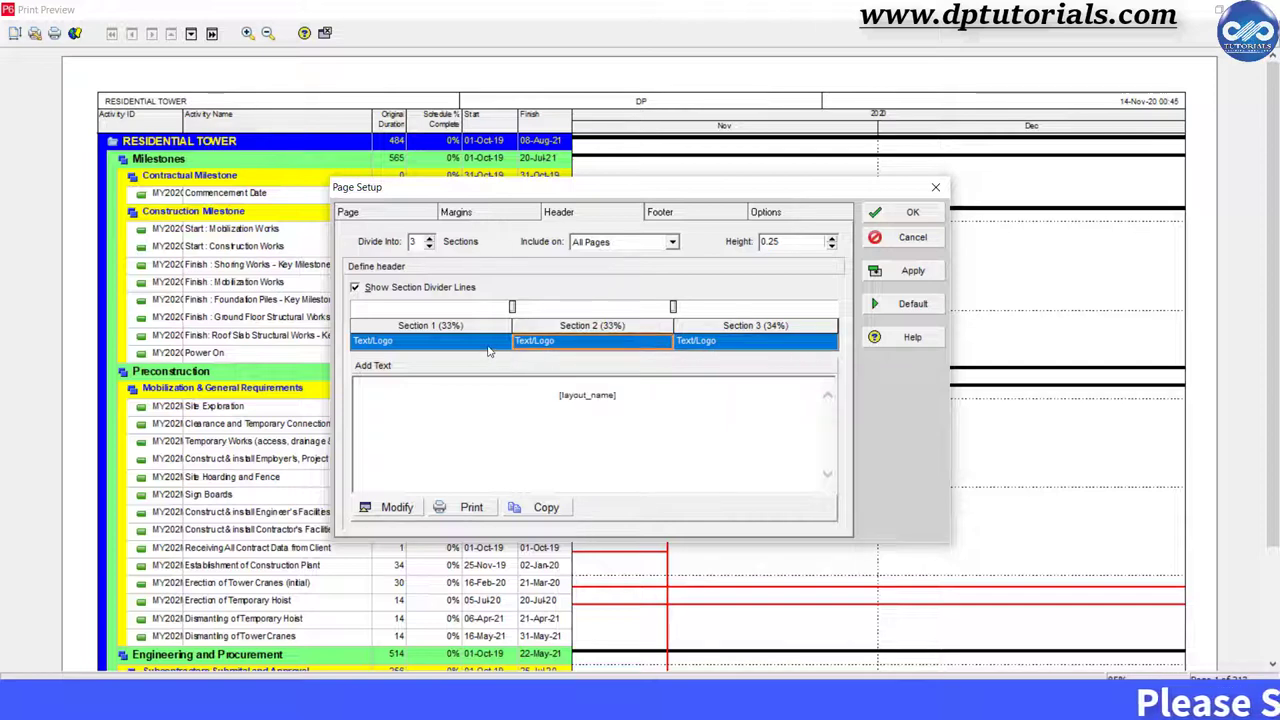
click(430, 340)
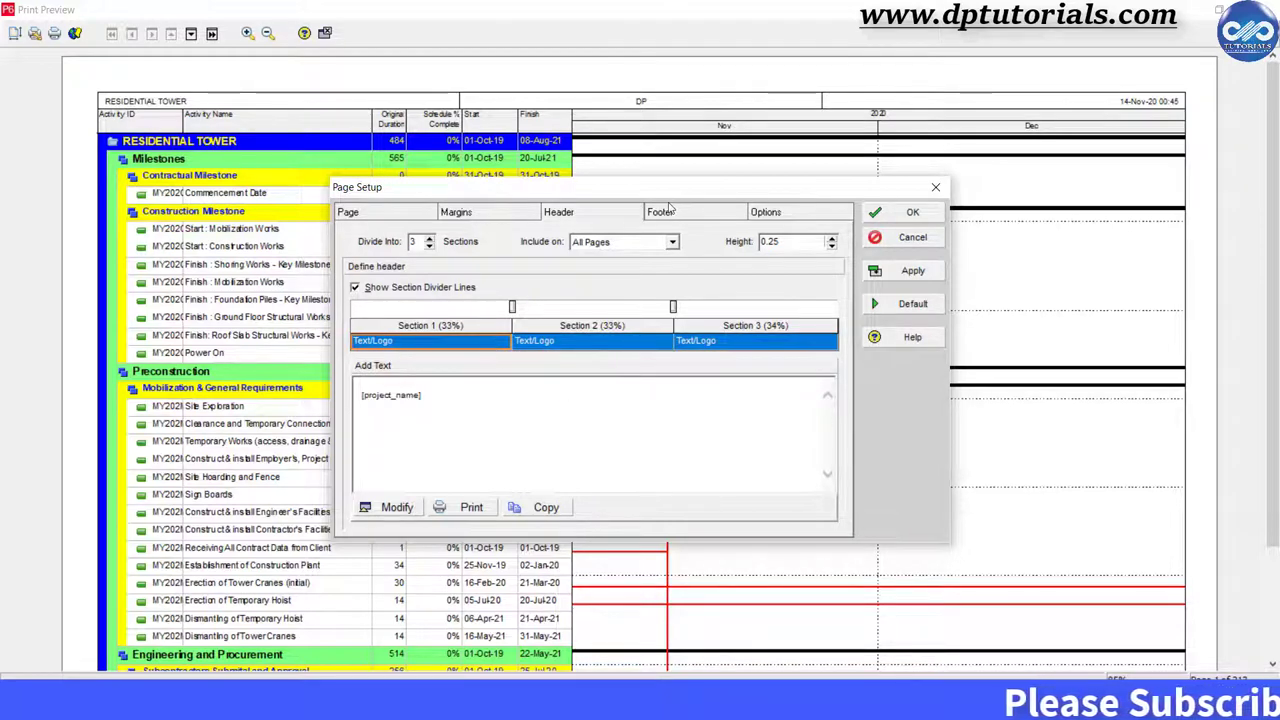
mouse_move(610, 252)
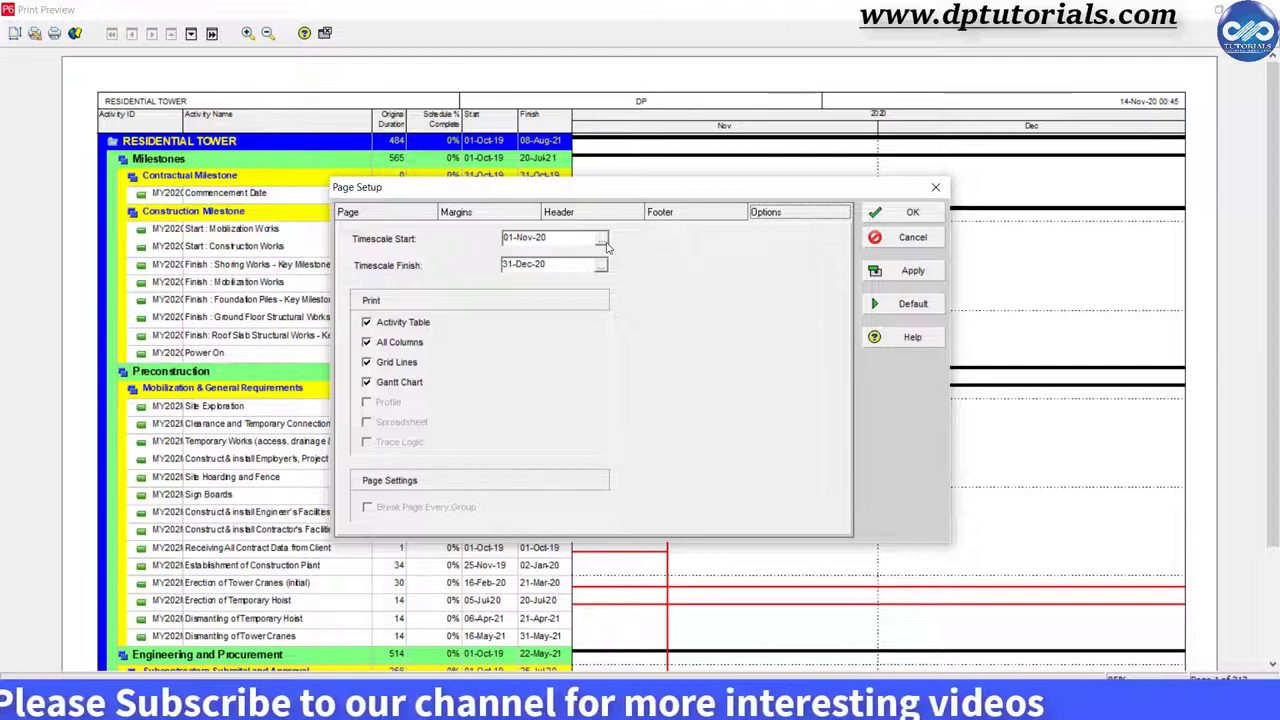
Set the printed timescale from PS-3D to PF+5D, keeping the activity table included
click(603, 238)
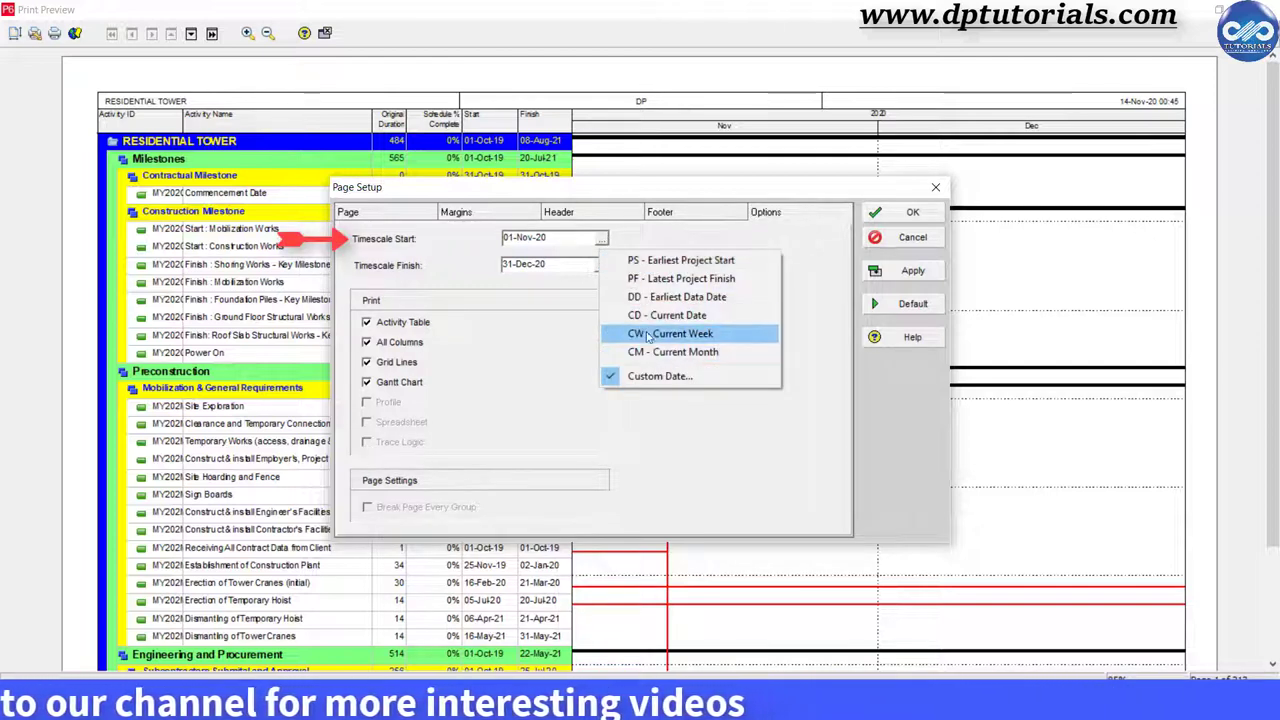
mouse_move(672, 351)
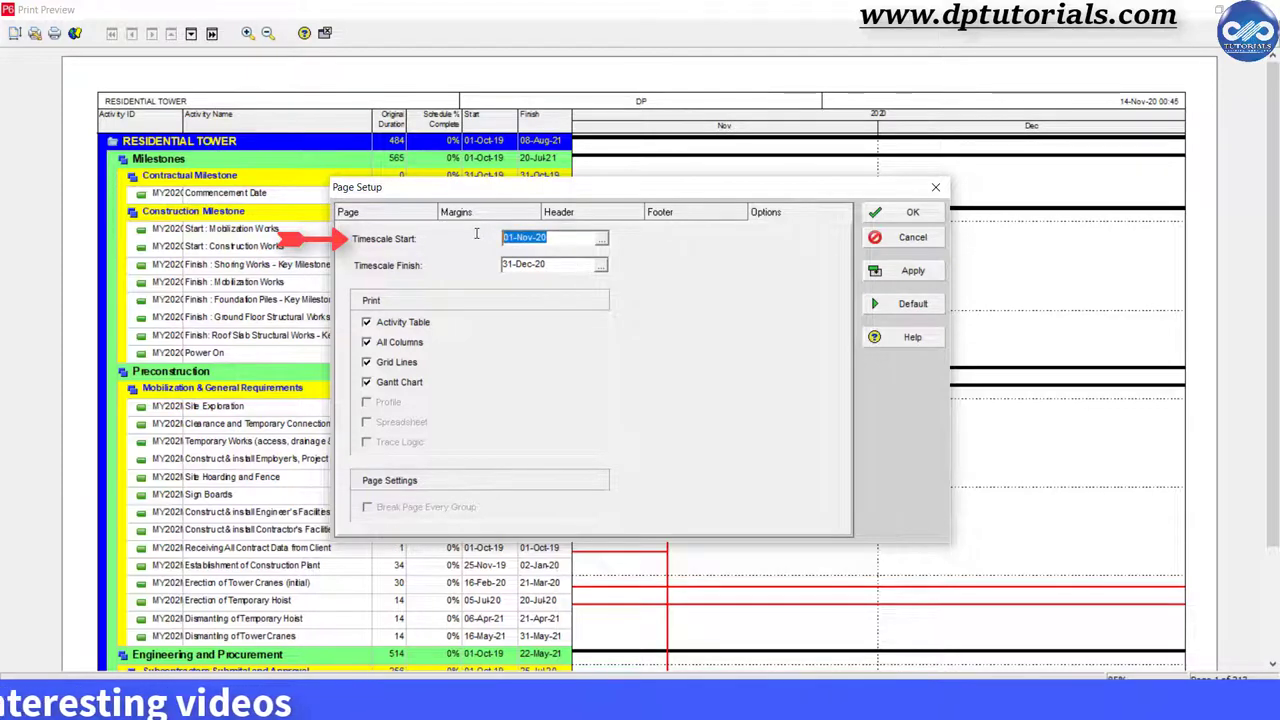
text(PS-3D)
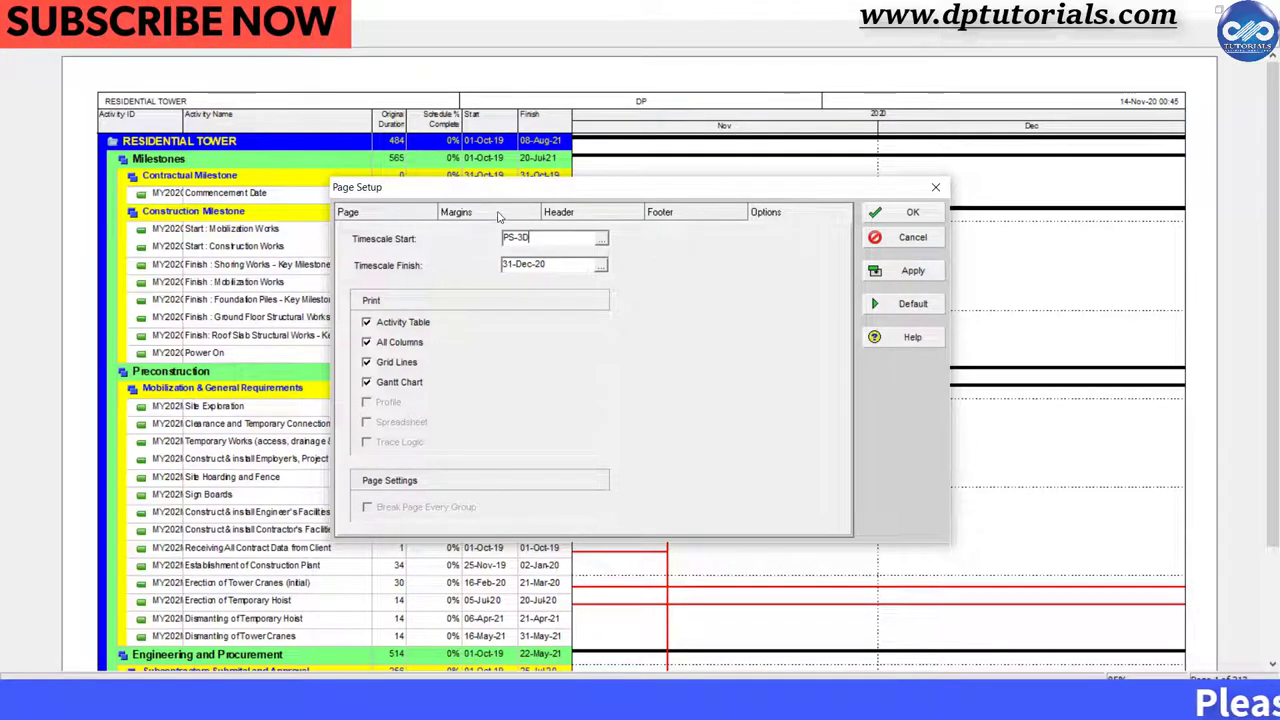
mouse_move(588, 263)
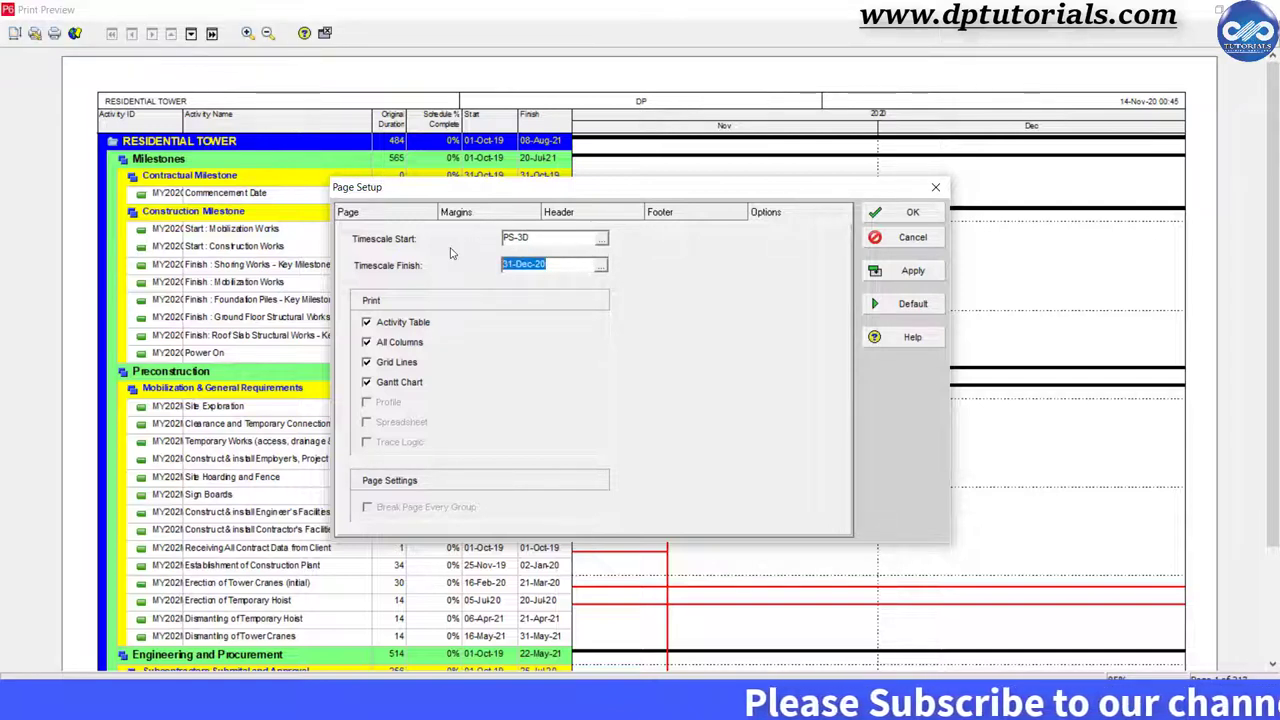
text(PF+5D)
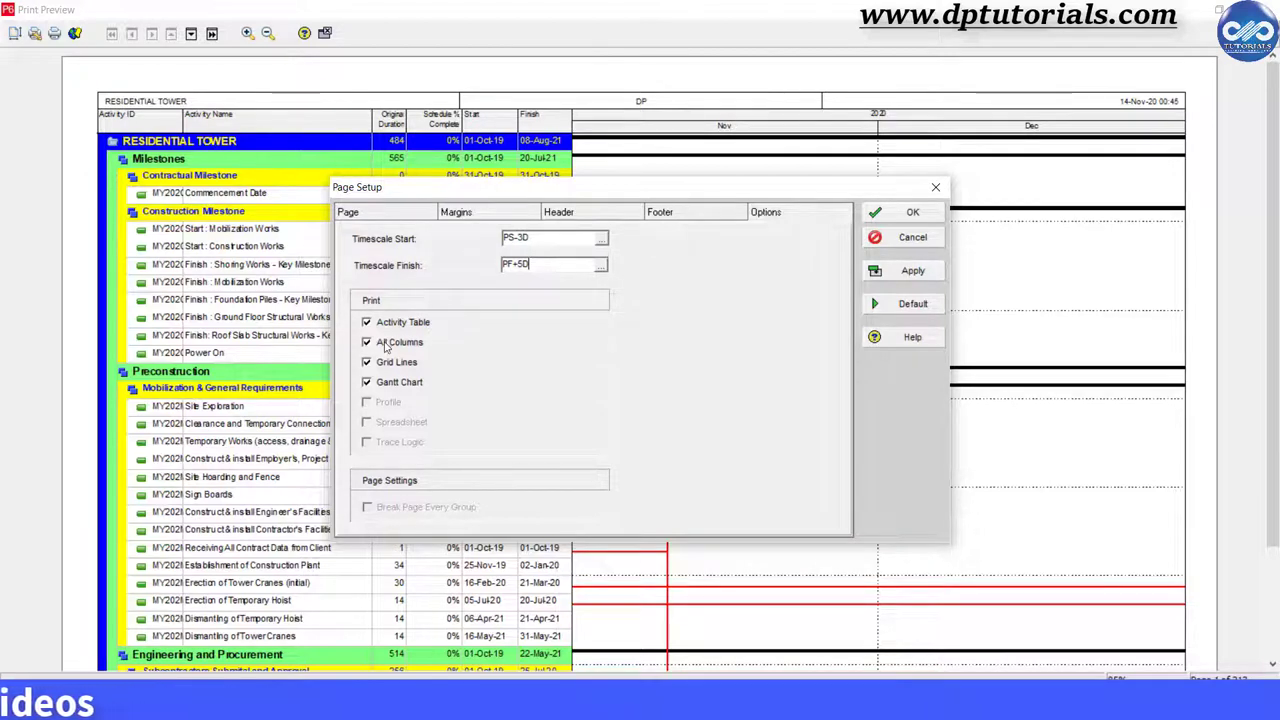
click(366, 321)
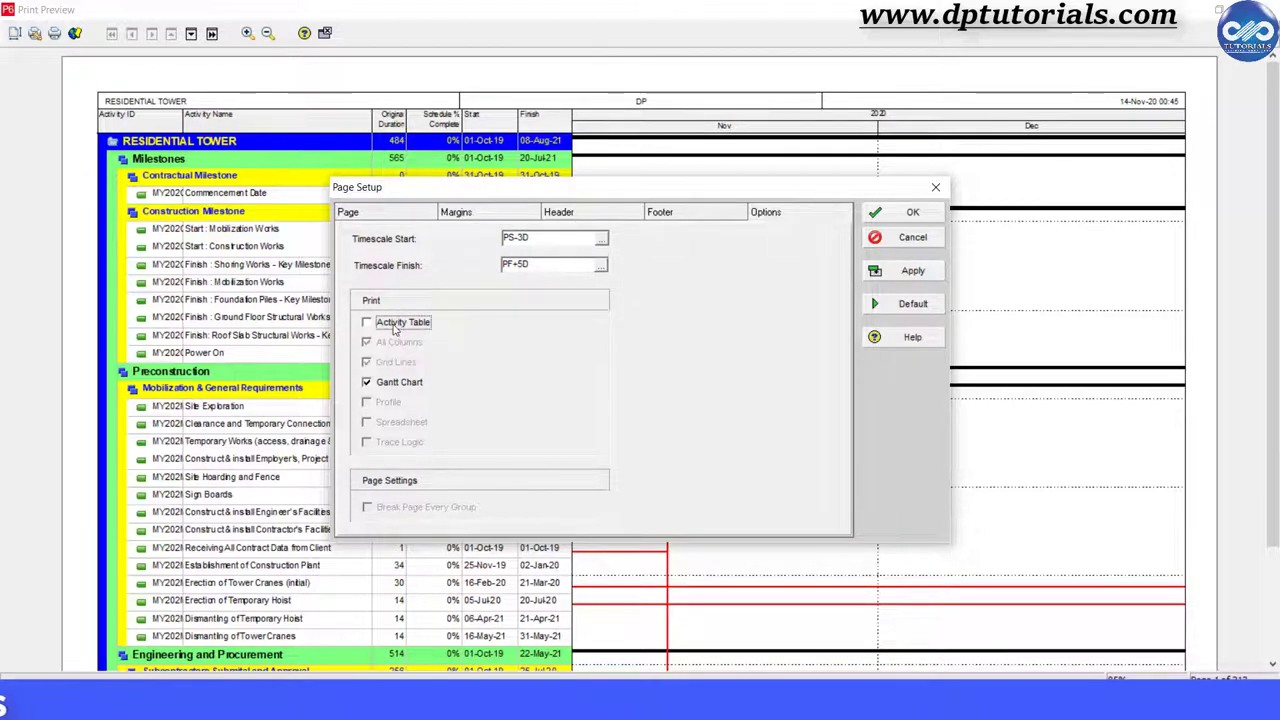
click(366, 321)
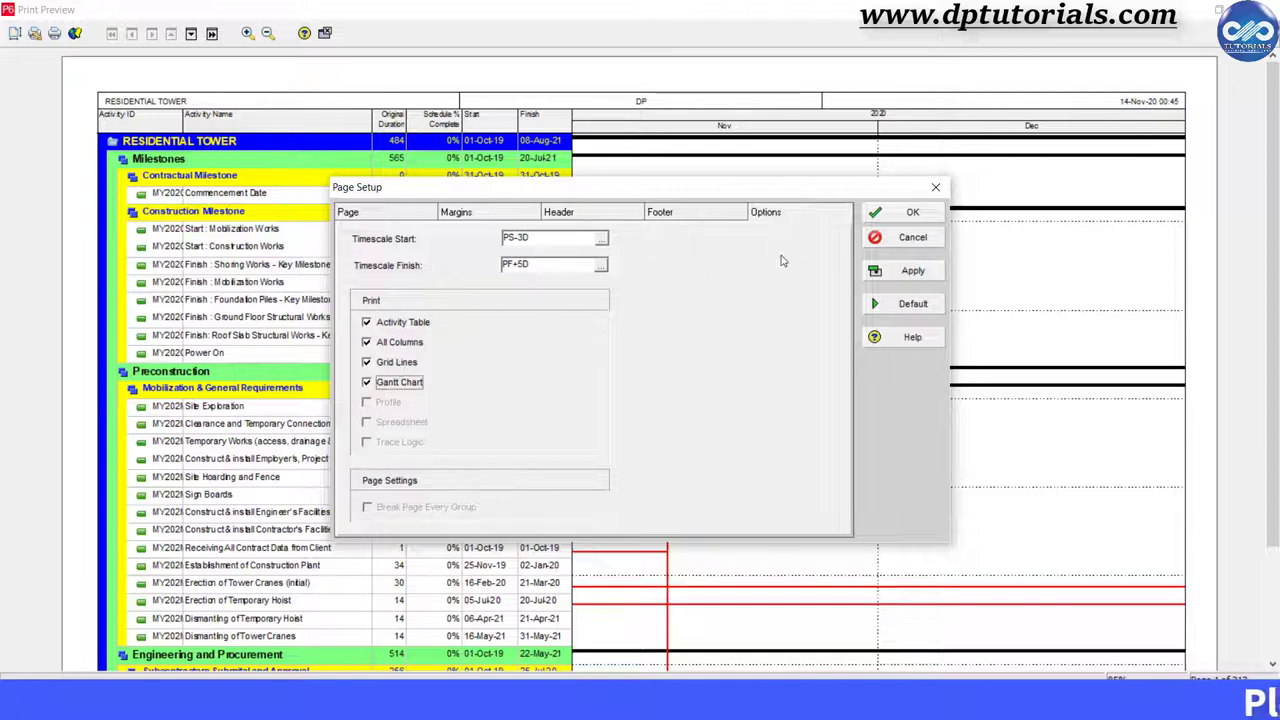
click(911, 211)
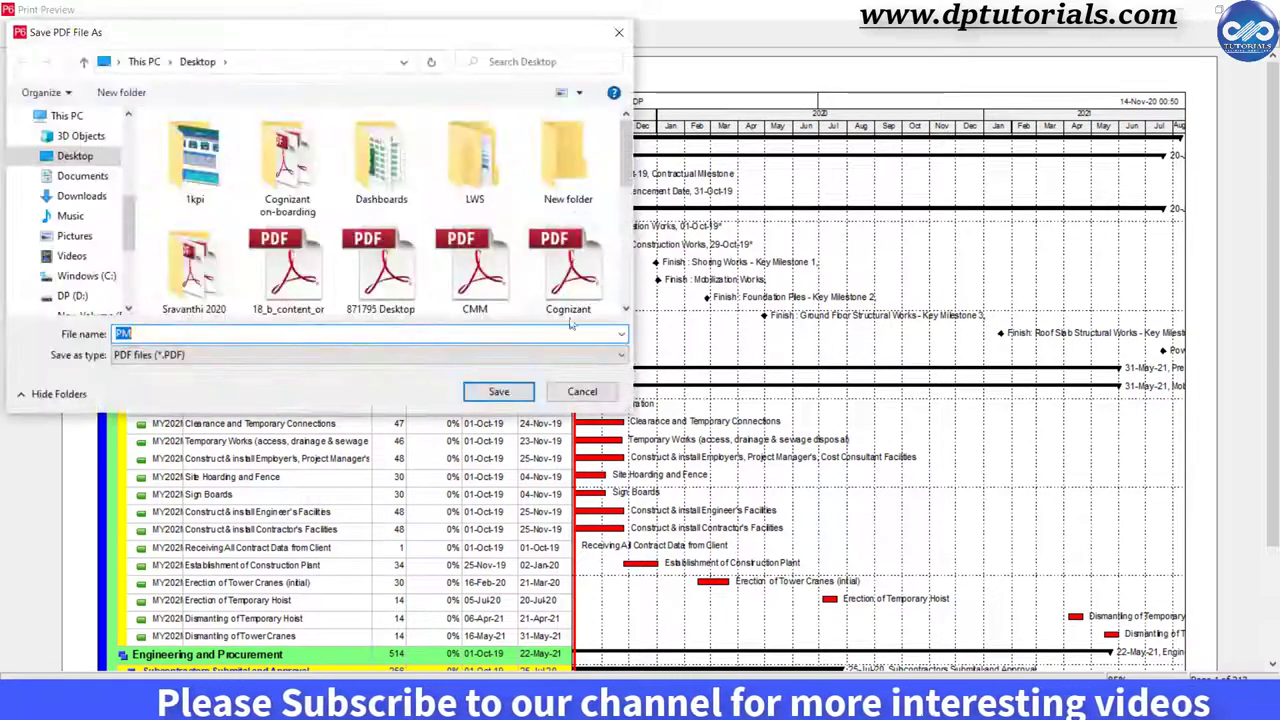
Save the printout as Sample Schedule.pdf on the Desktop and acknowledge completion
text(Sample S)
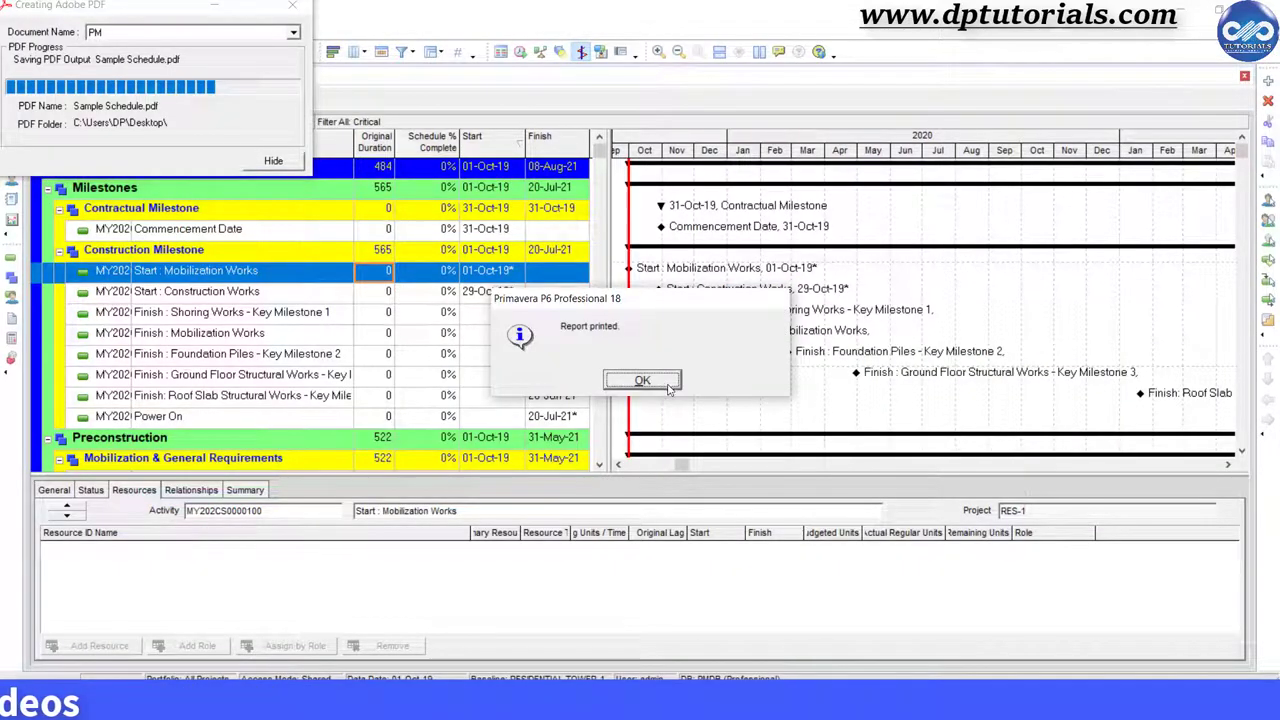
click(641, 380)
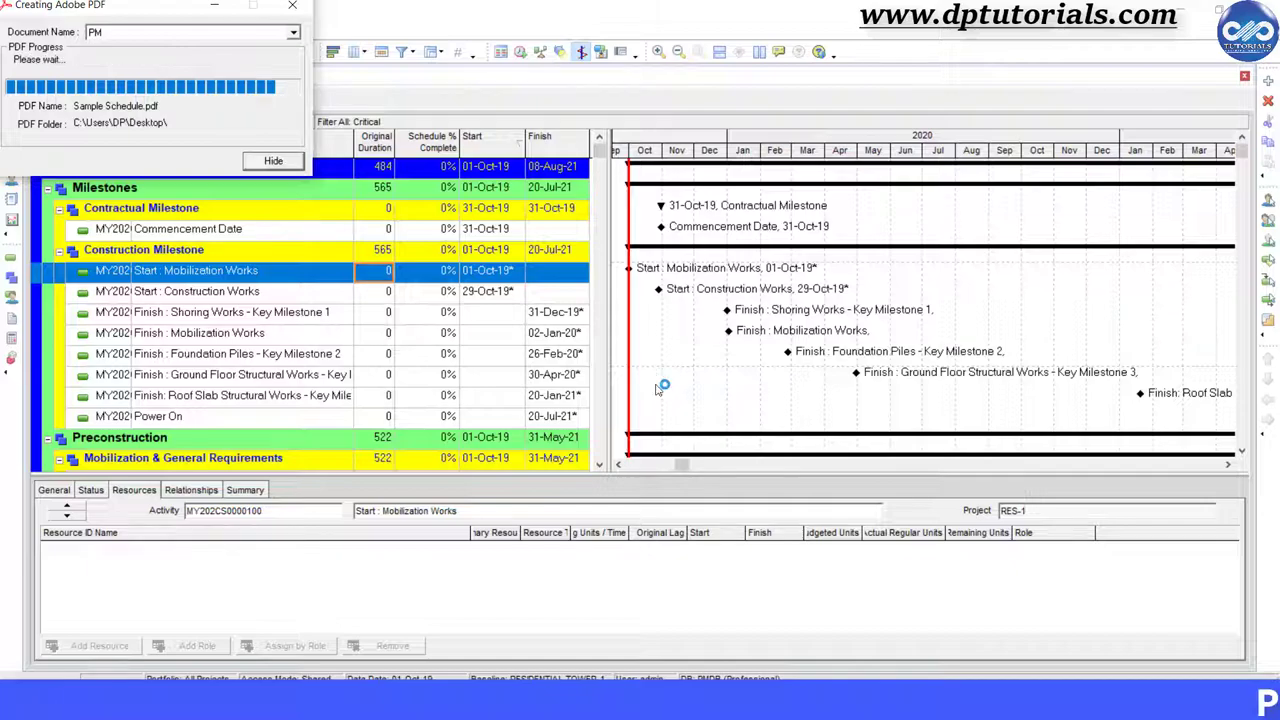